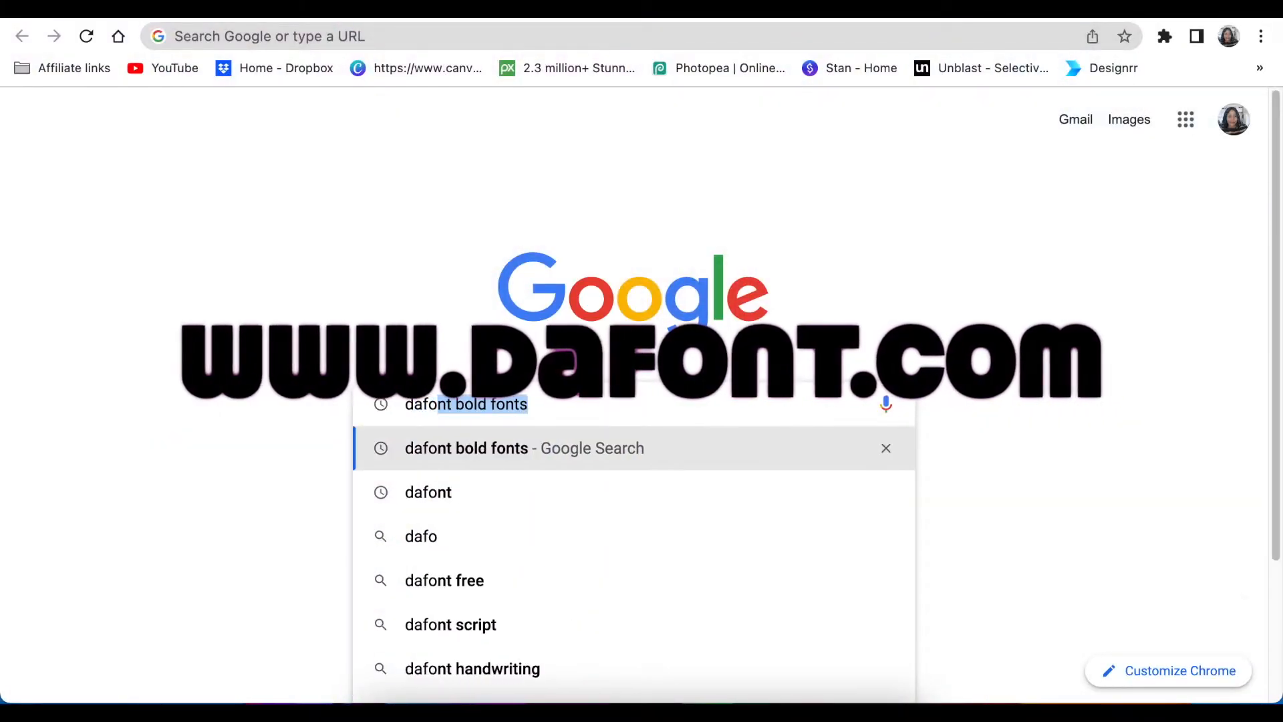
Search Google for 'dafont', visit DaFont, then refine to 'dafont the bold font' and reach the font's page.
click(427, 492)
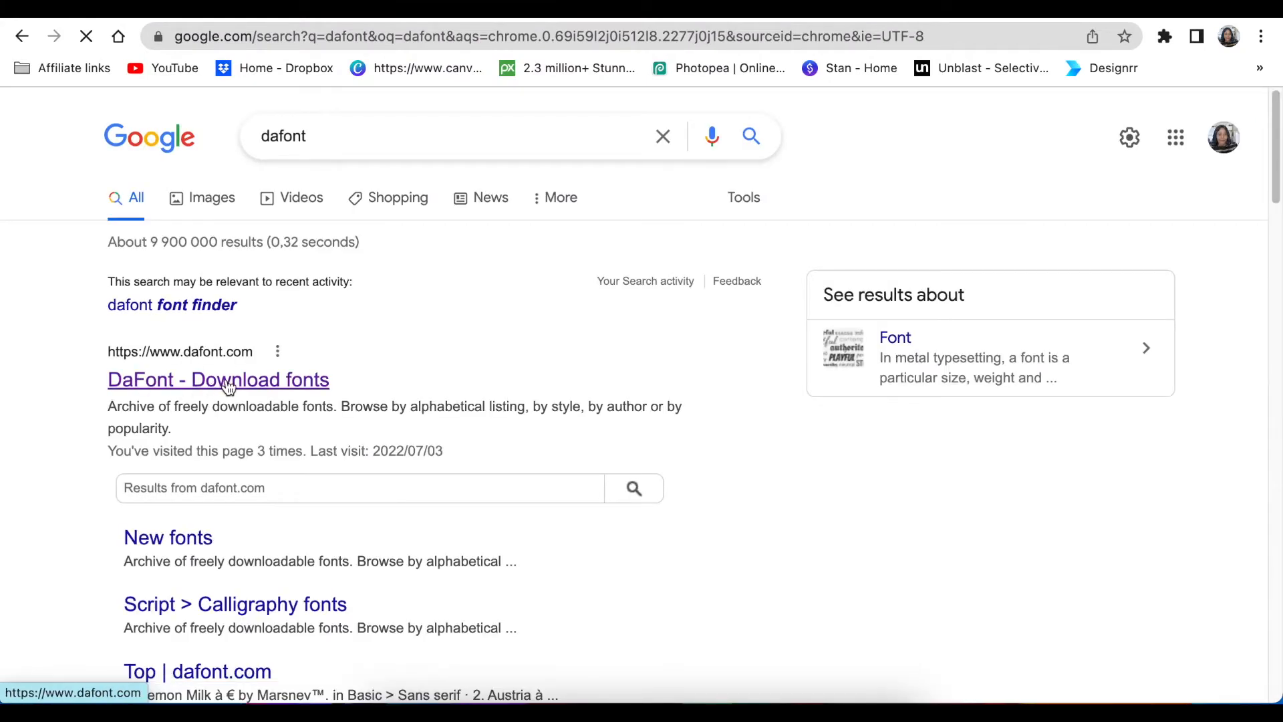
click(218, 379)
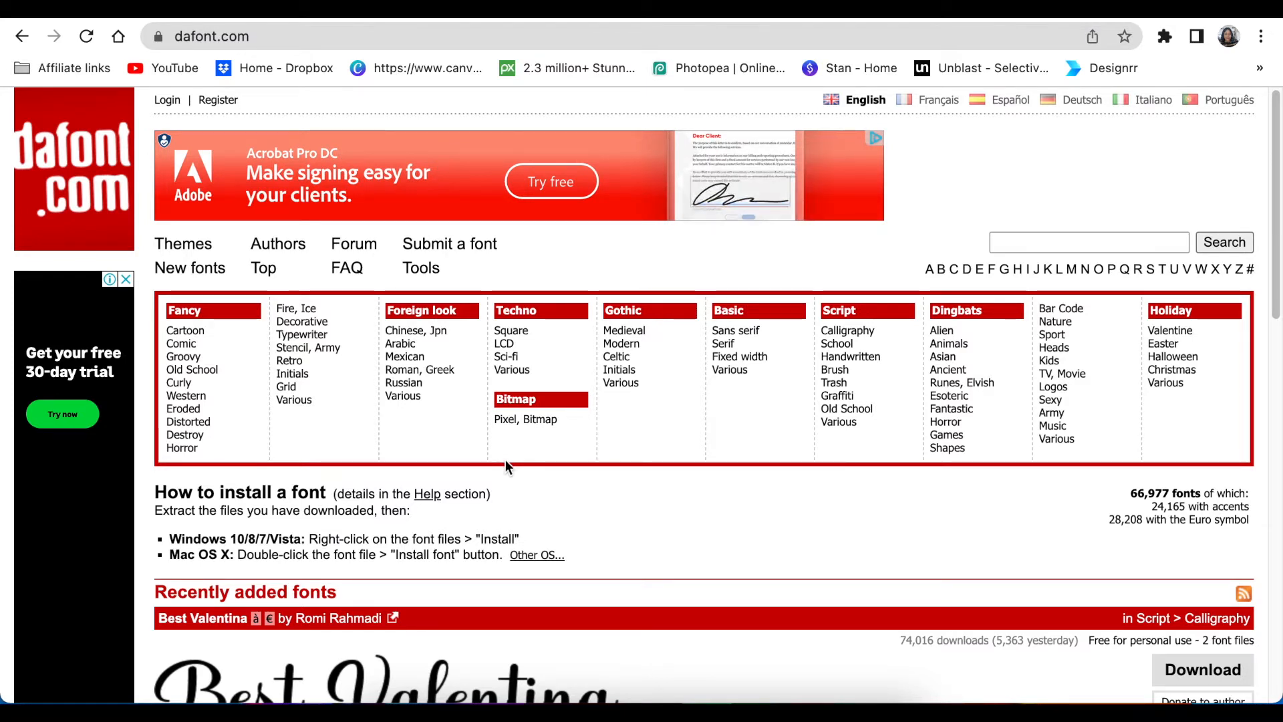
mouse_move(1062, 374)
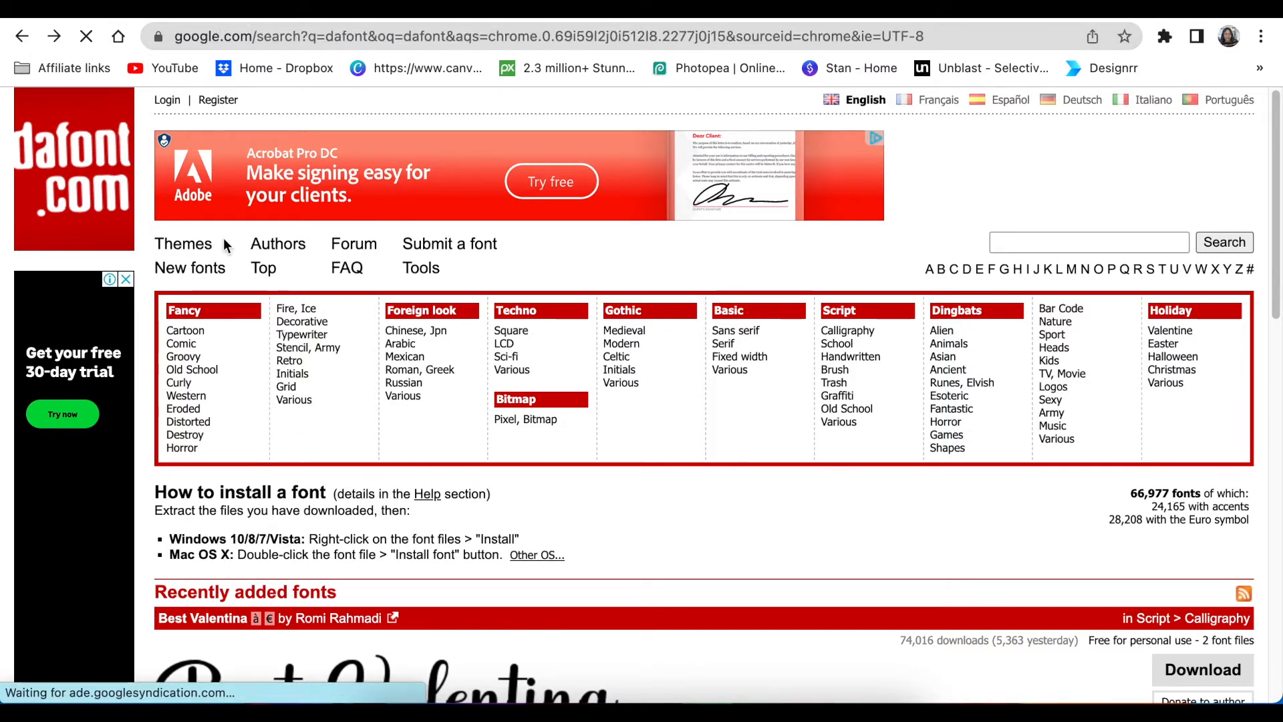
click(26, 37)
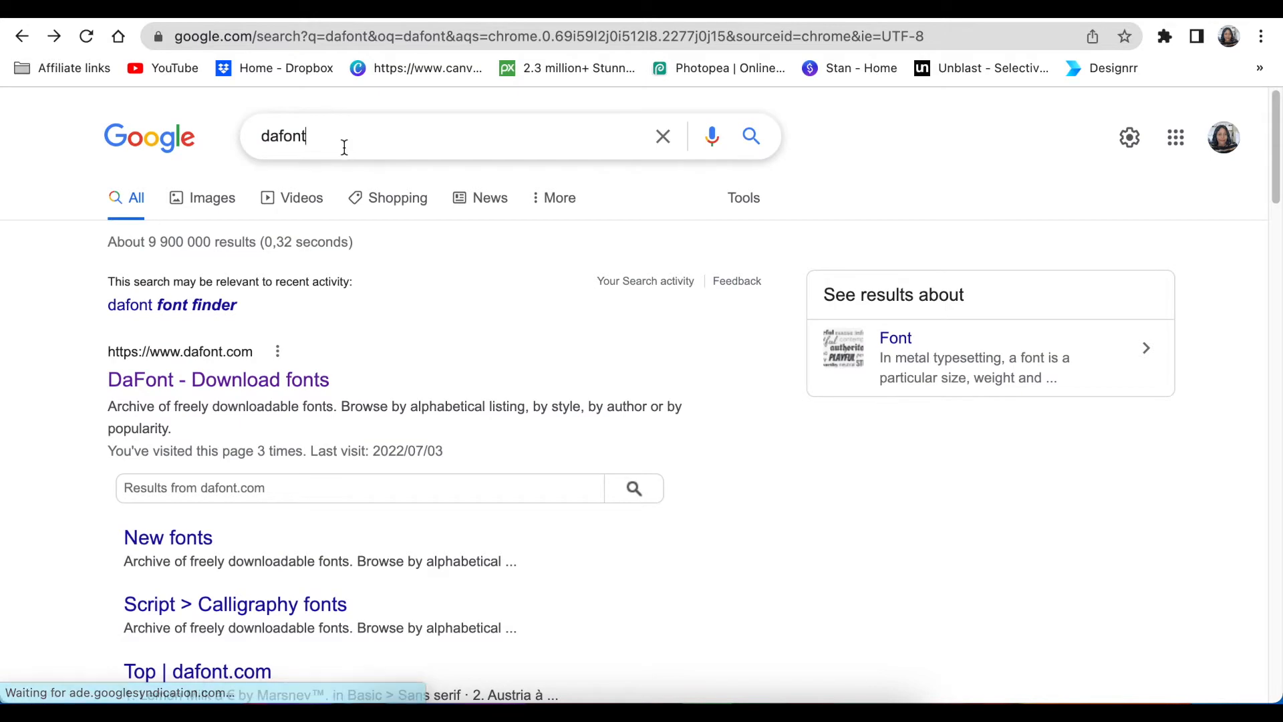
click(343, 136)
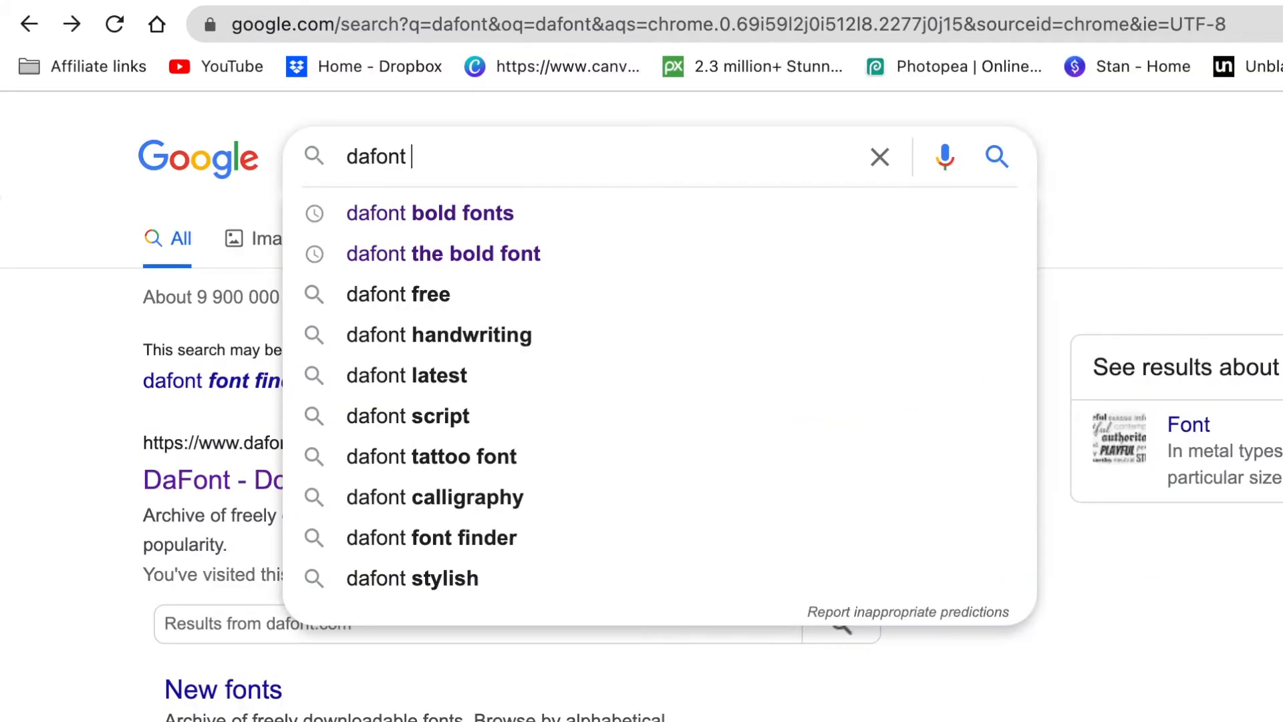
click(430, 213)
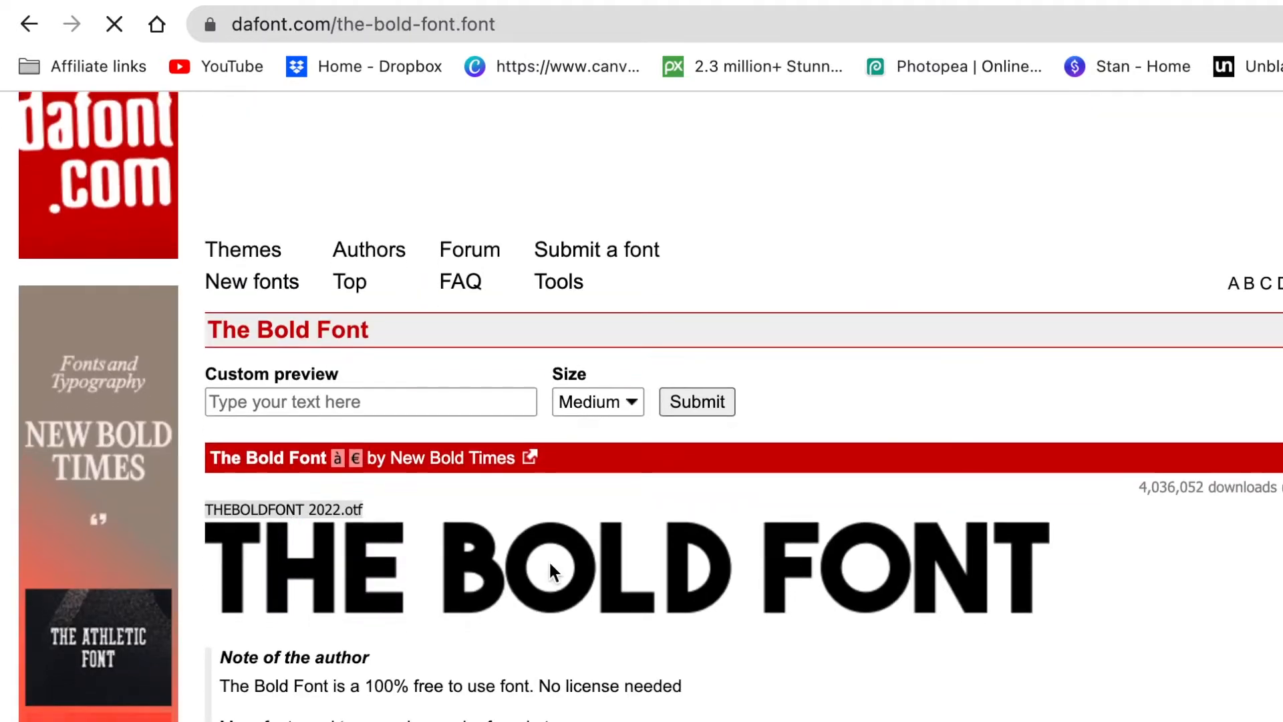
Download The Bold Font from its DaFont page as the_bold_font.zip.
scroll(down, 3)
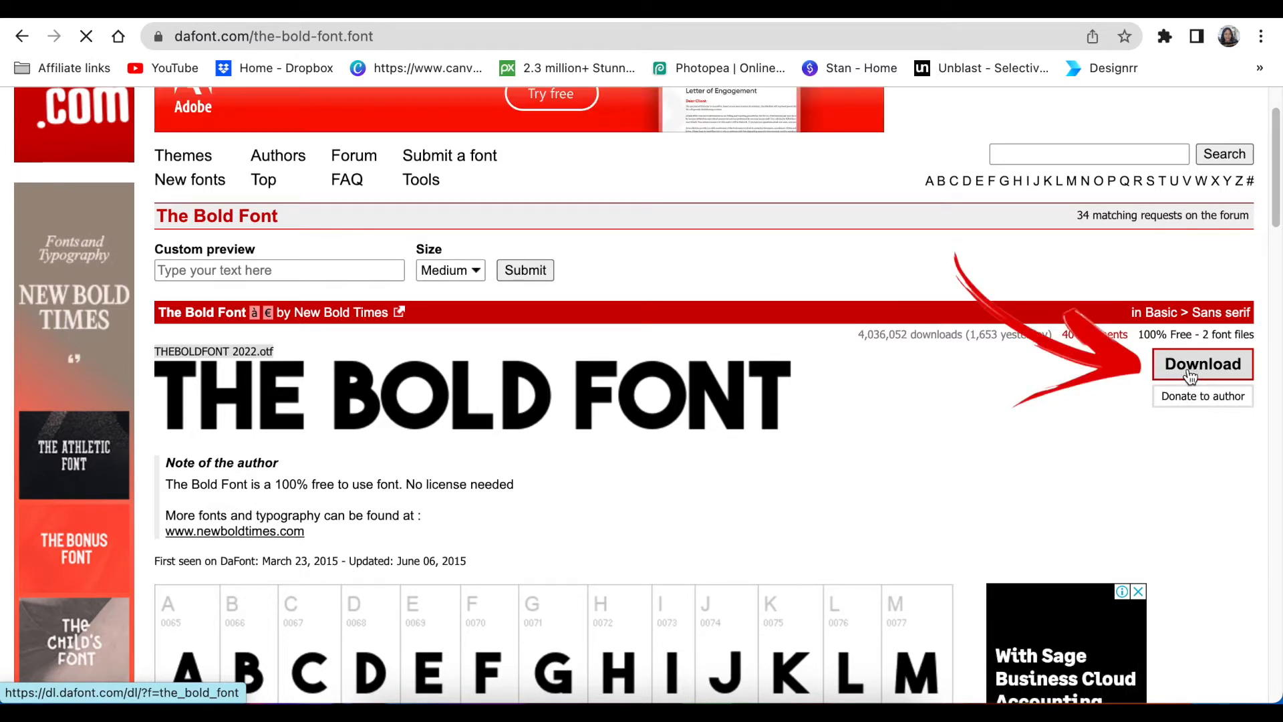
click(1203, 363)
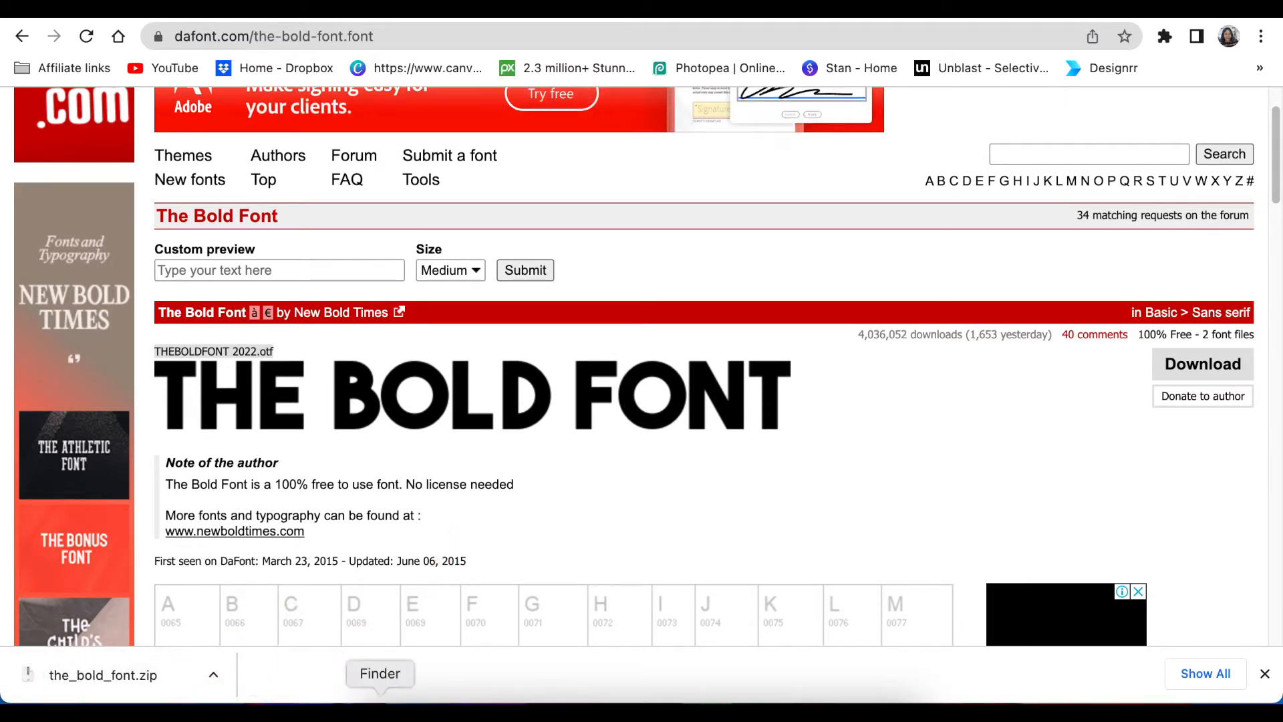
Extract the_bold_font.zip in Downloads with Archive Utility into a four-item folder, then close Finder.
click(380, 672)
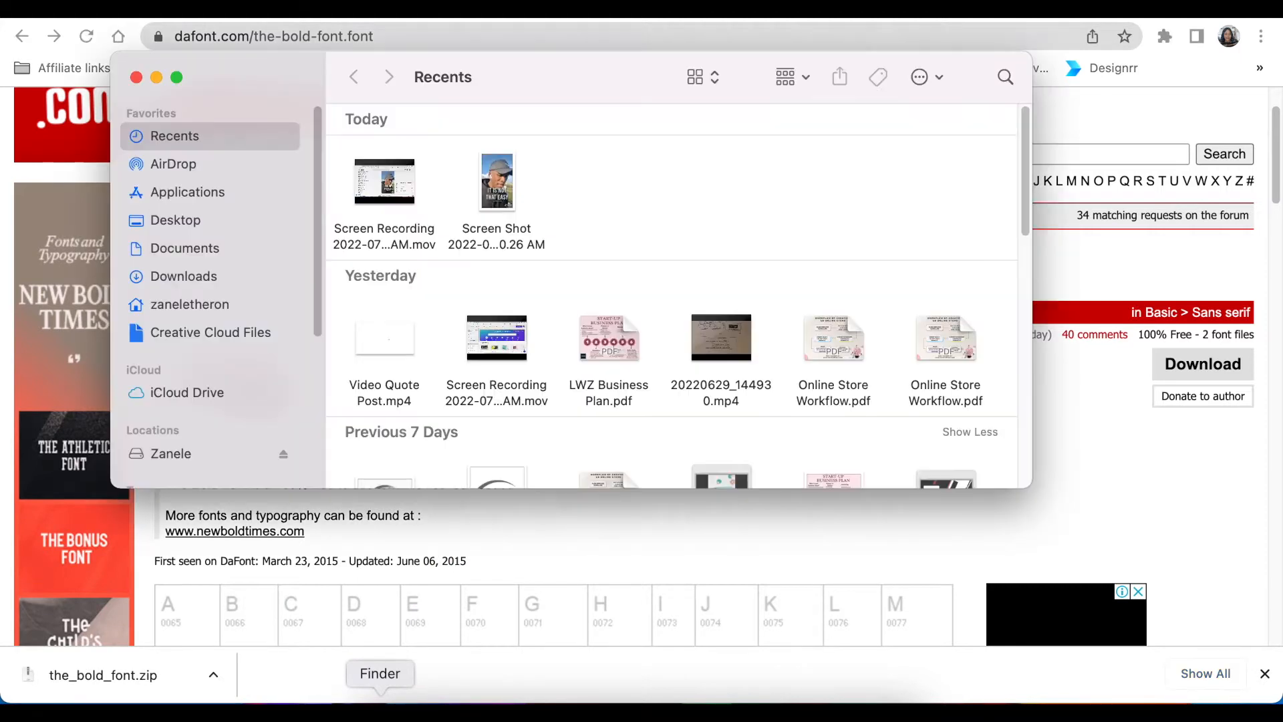
click(184, 275)
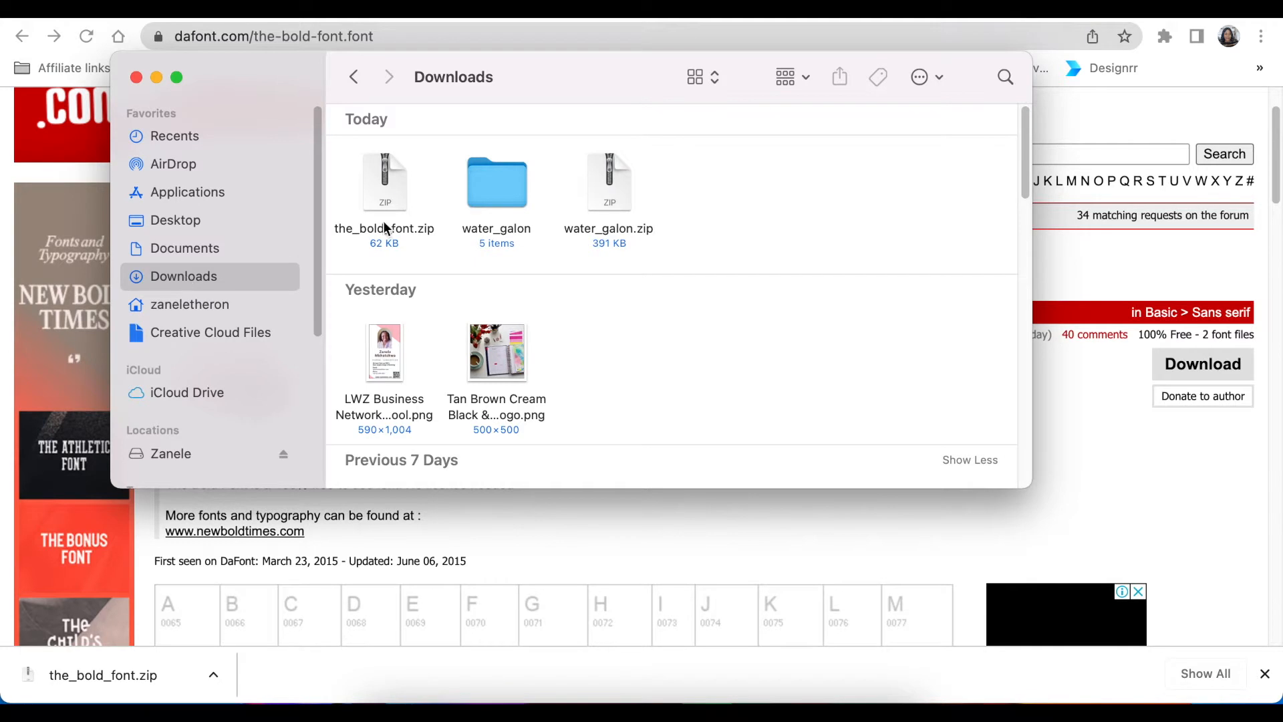
right_click(610, 180)
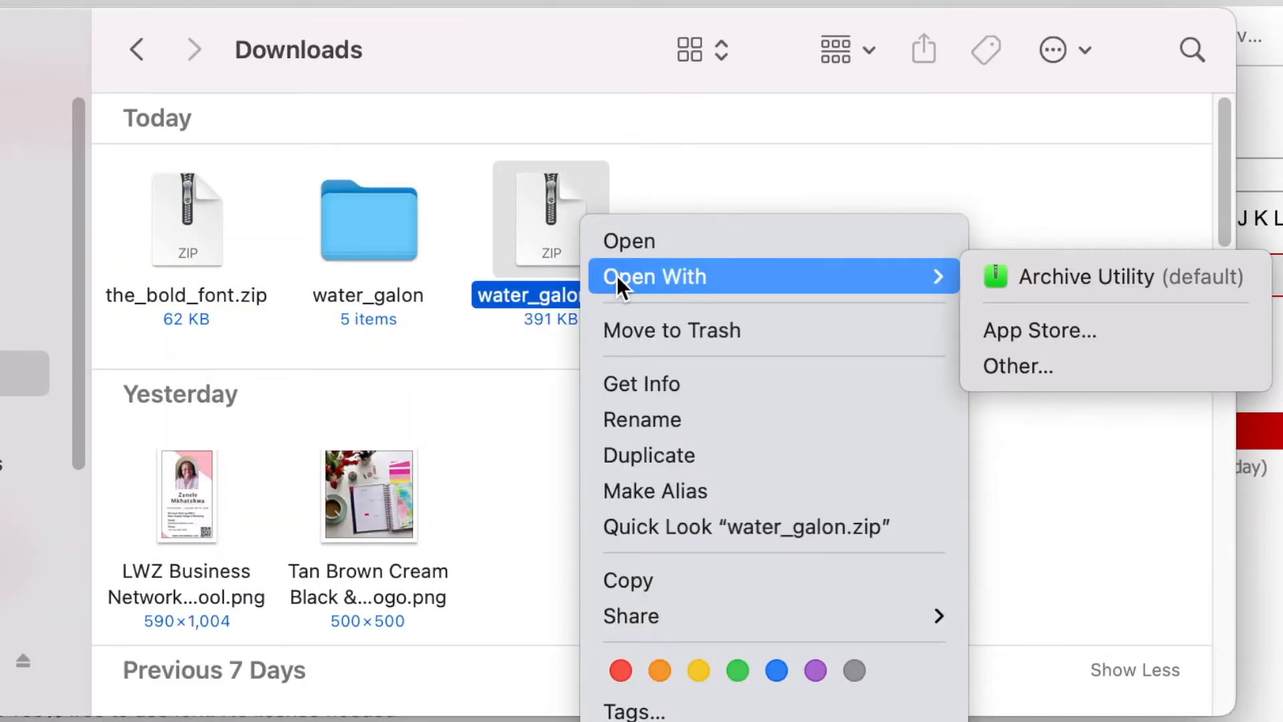
mouse_move(1009, 279)
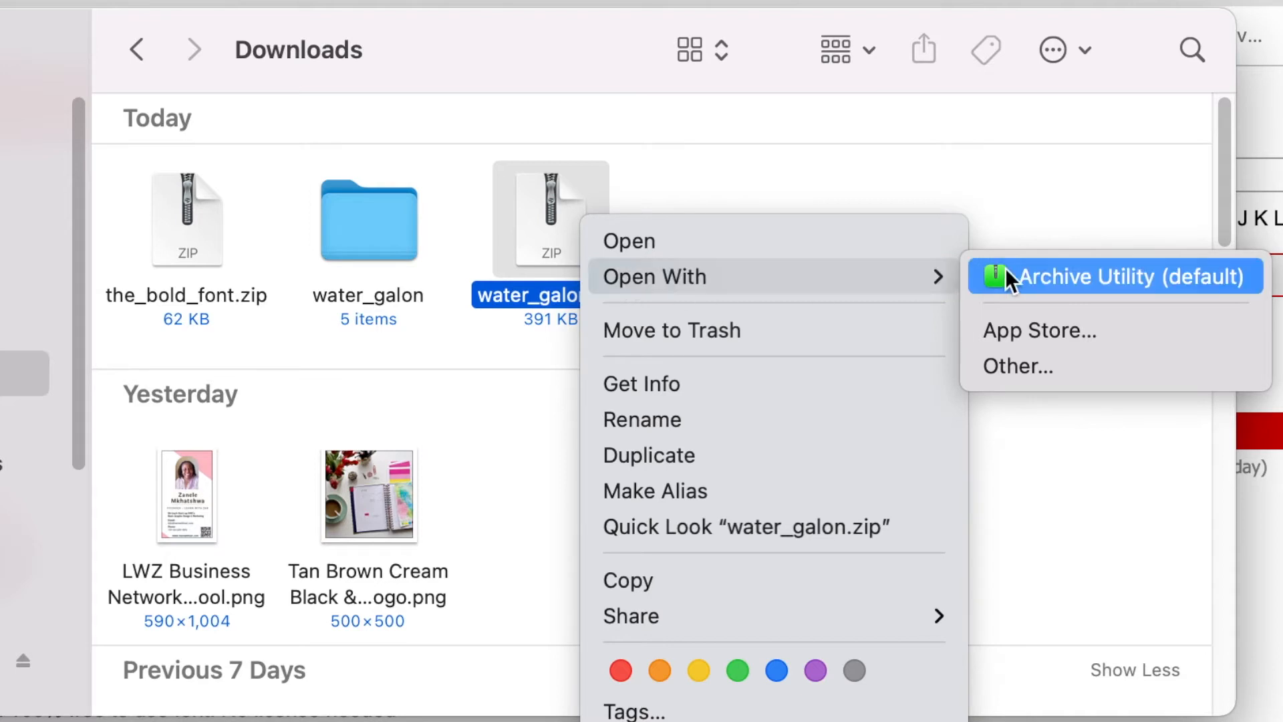
click(1112, 277)
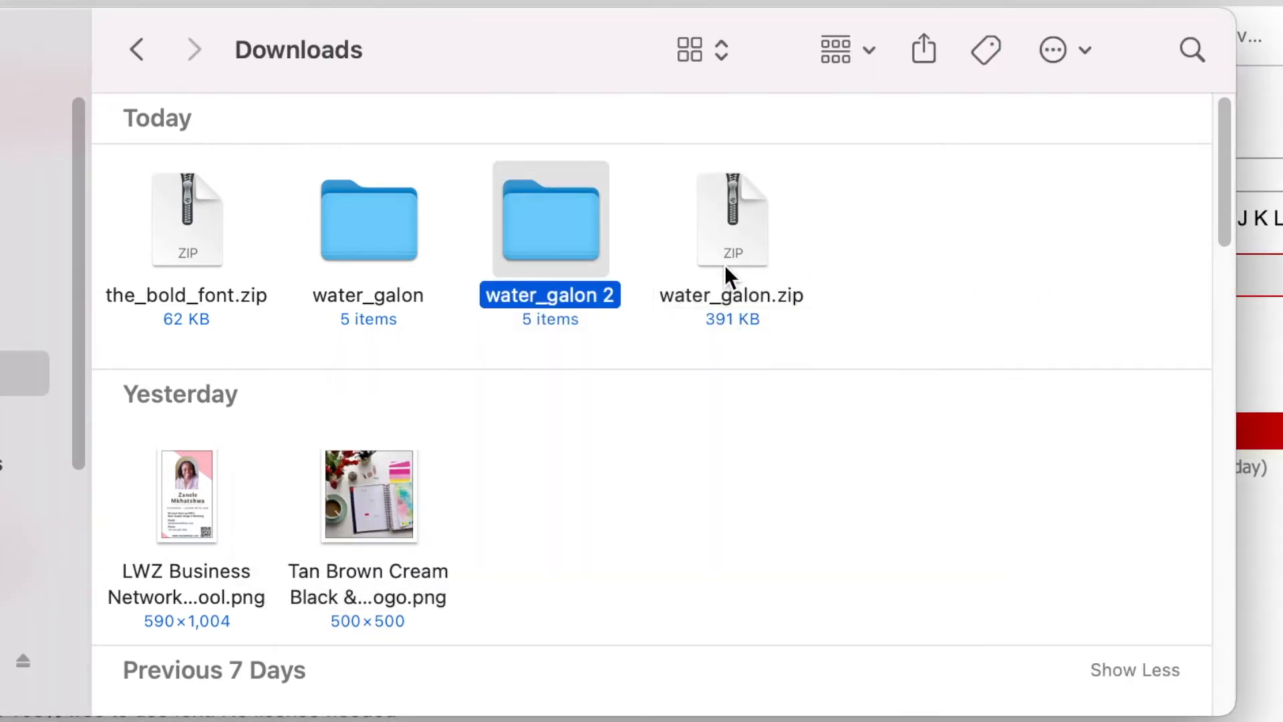
click(186, 218)
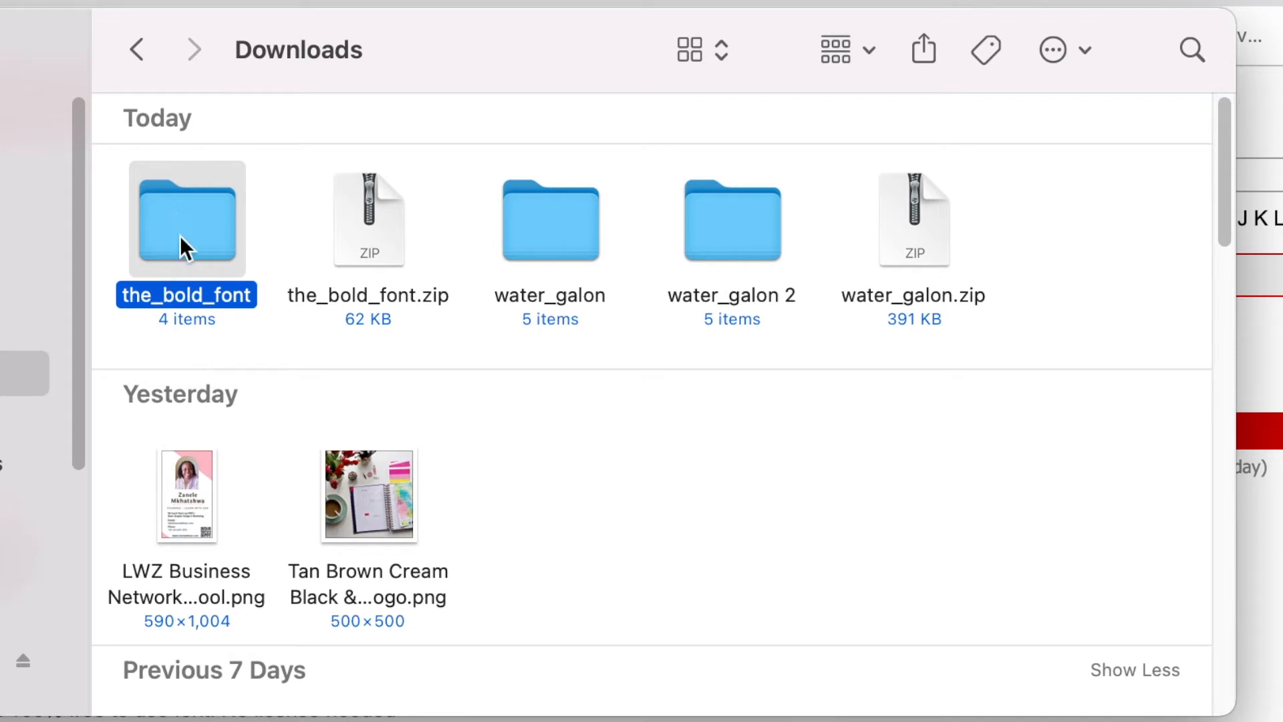
mouse_move(241, 326)
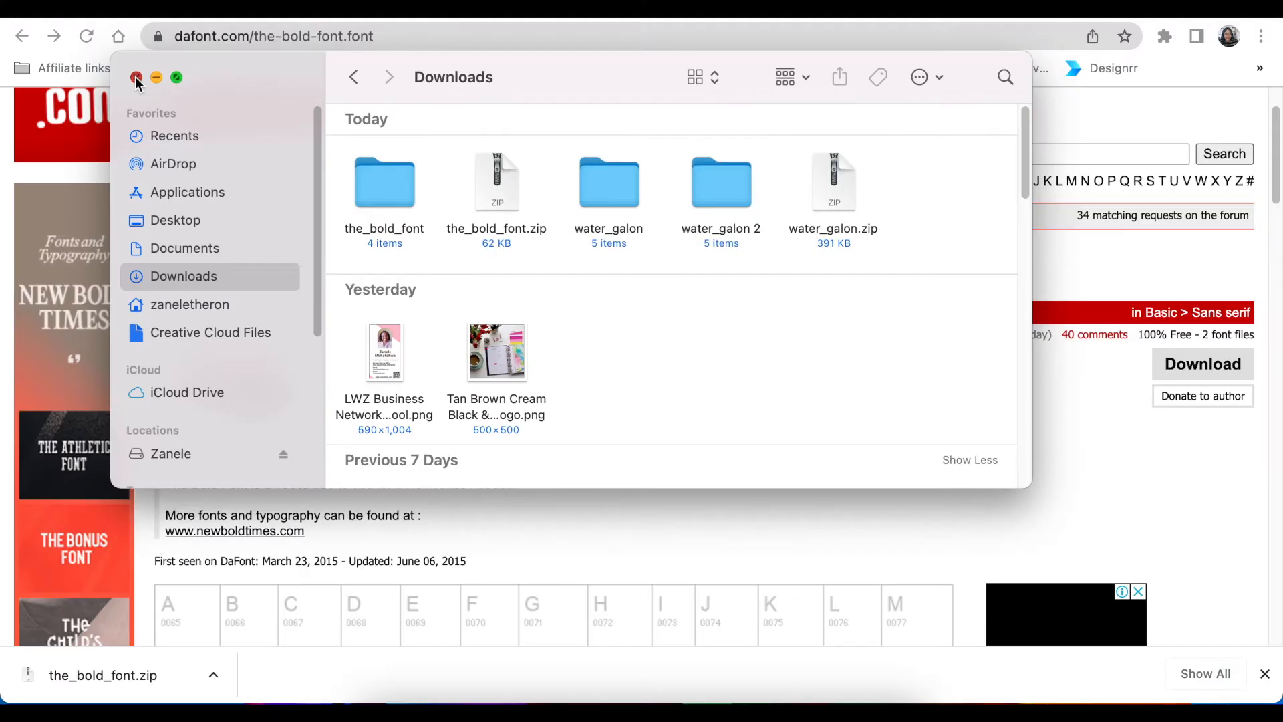
click(134, 77)
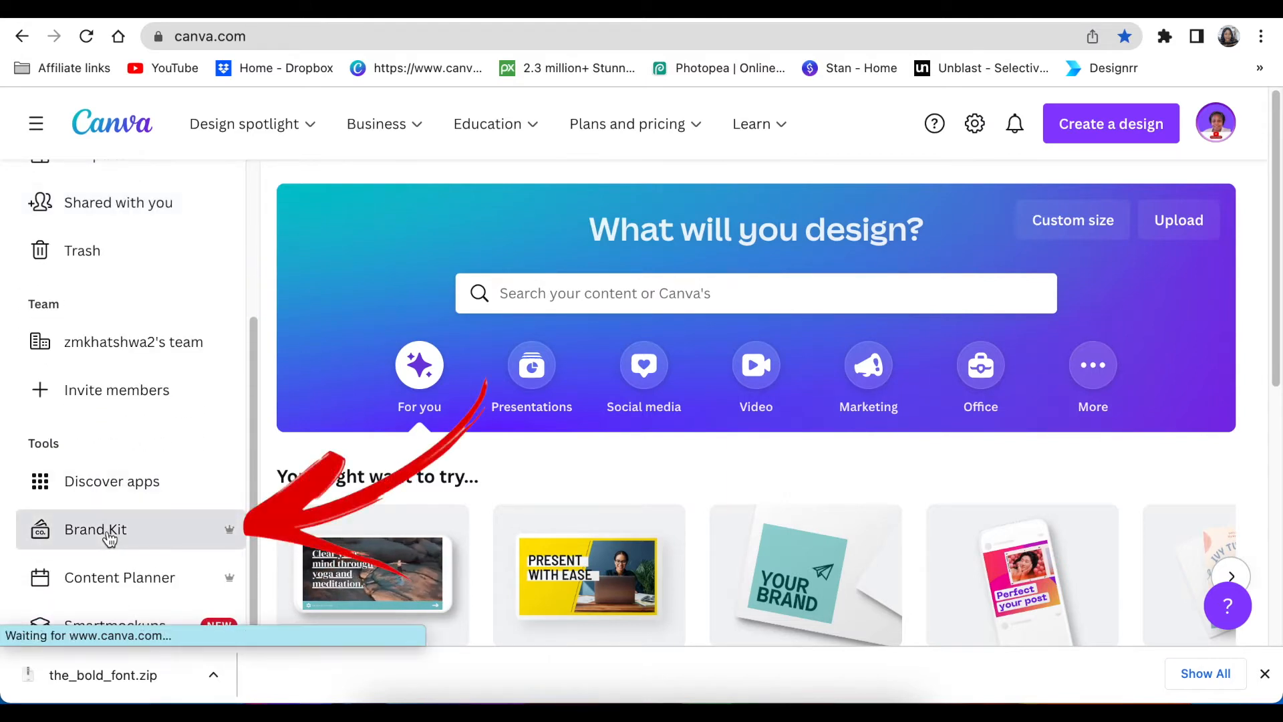
Go to the Brand Kit's Brand fonts section and begin uploading a new font.
click(94, 529)
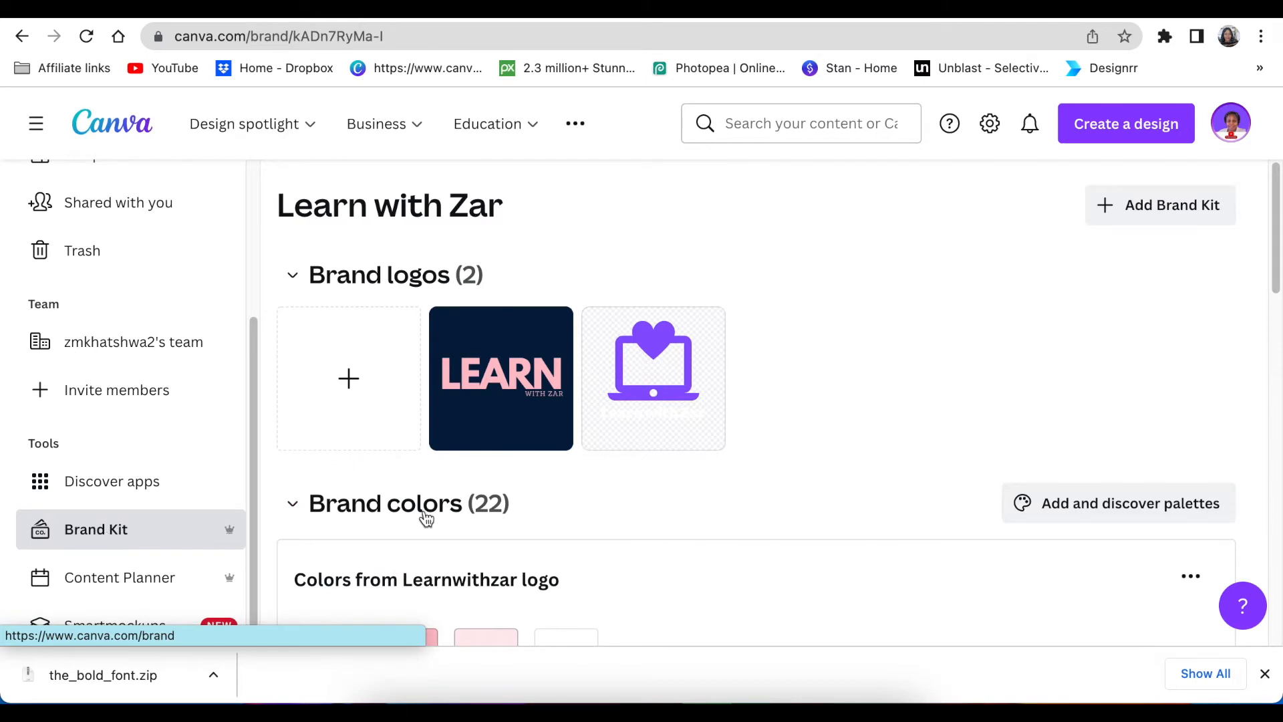
scroll(down, 3)
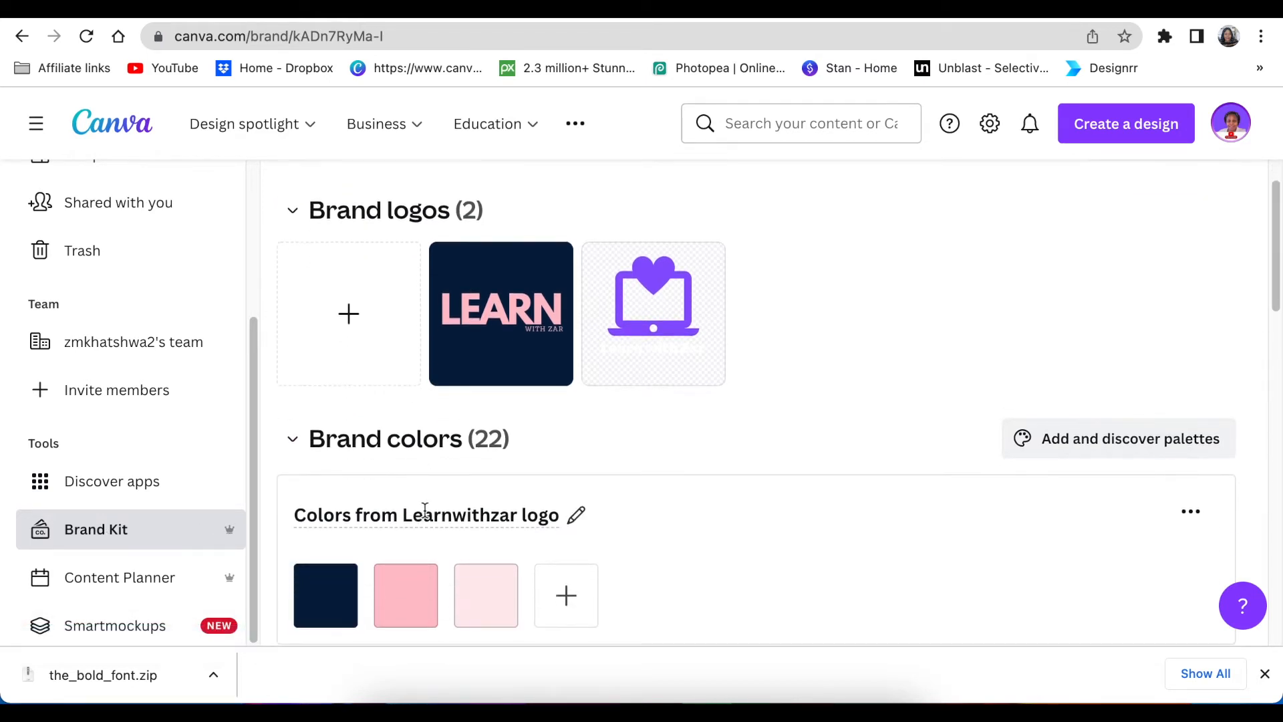
scroll(down, 3)
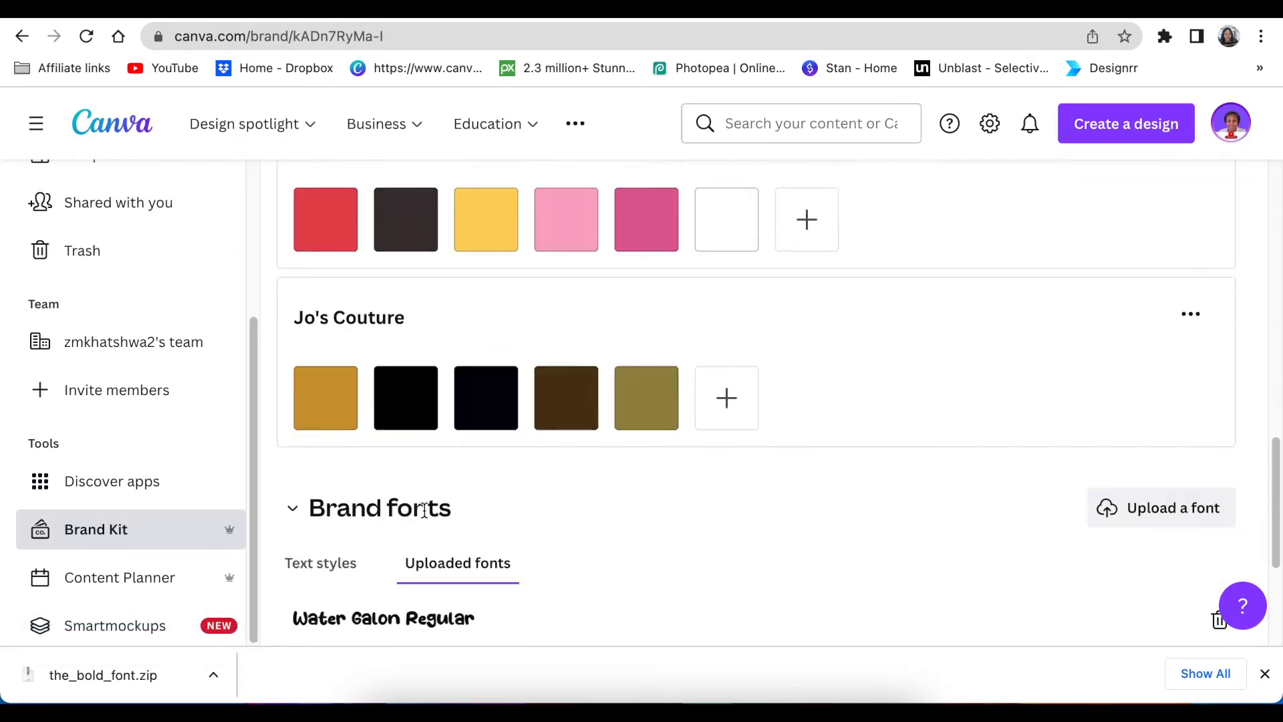
scroll(down, 3)
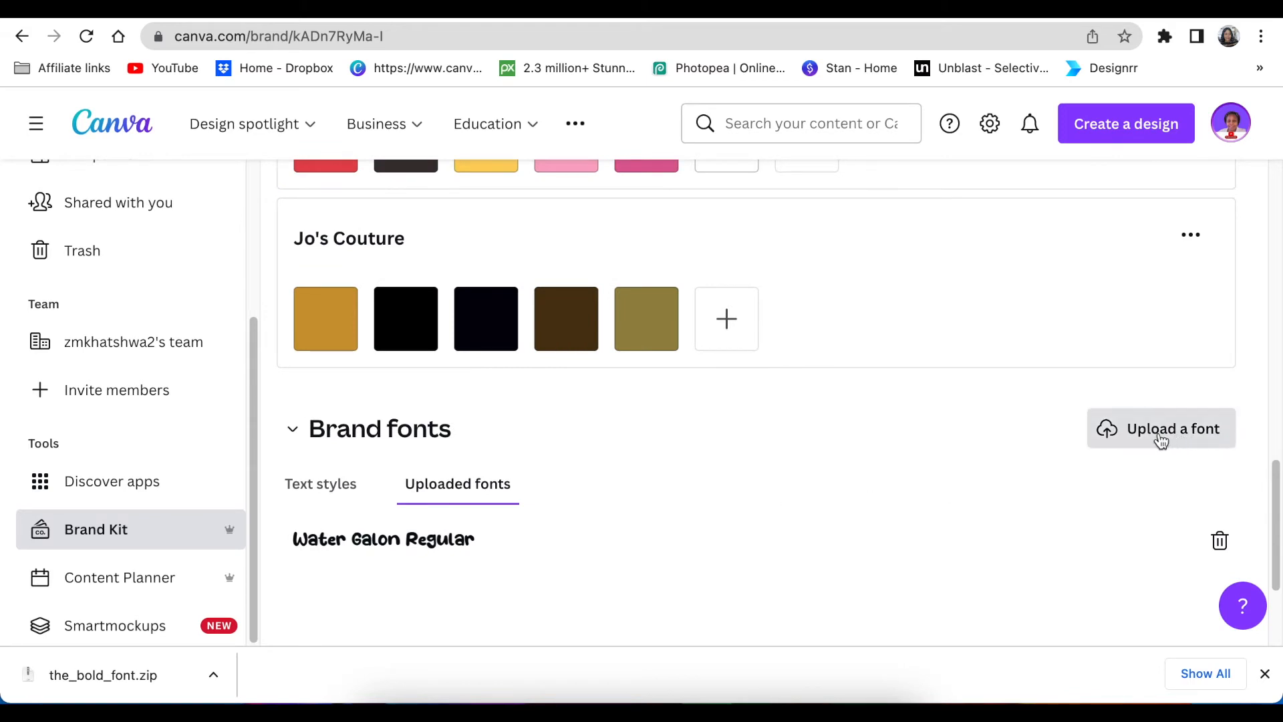
mouse_move(1141, 441)
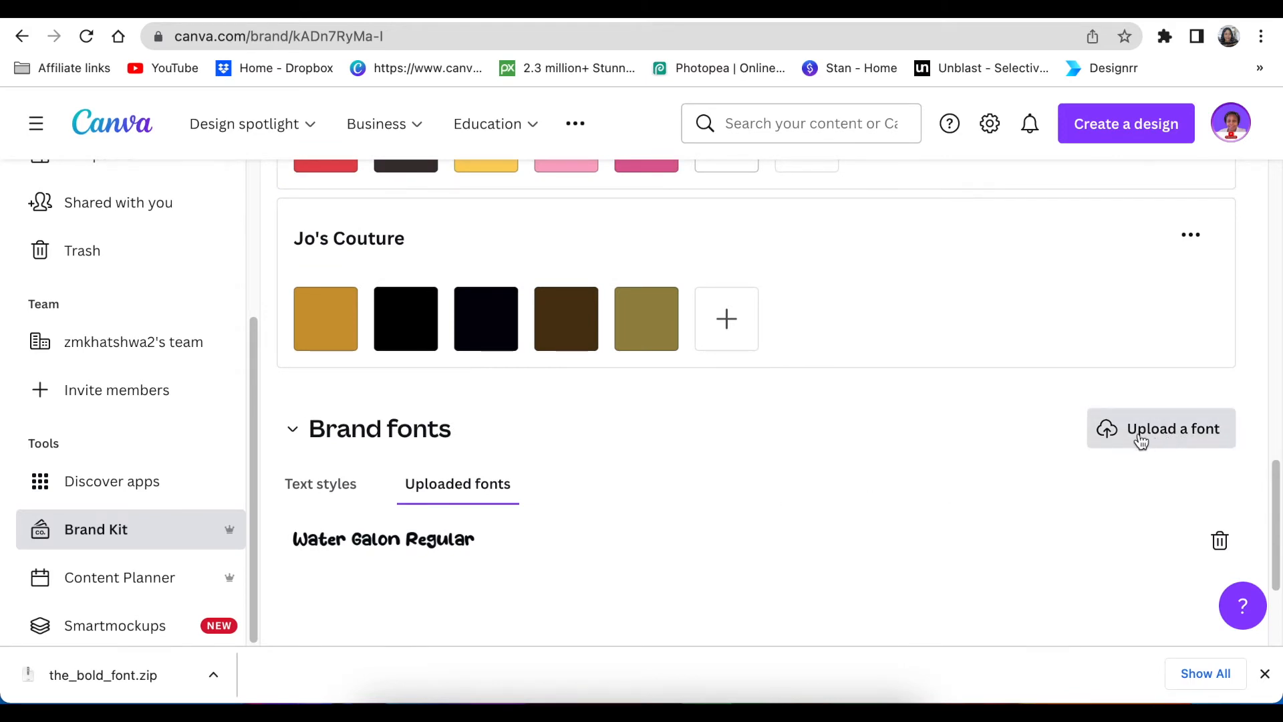
click(1161, 427)
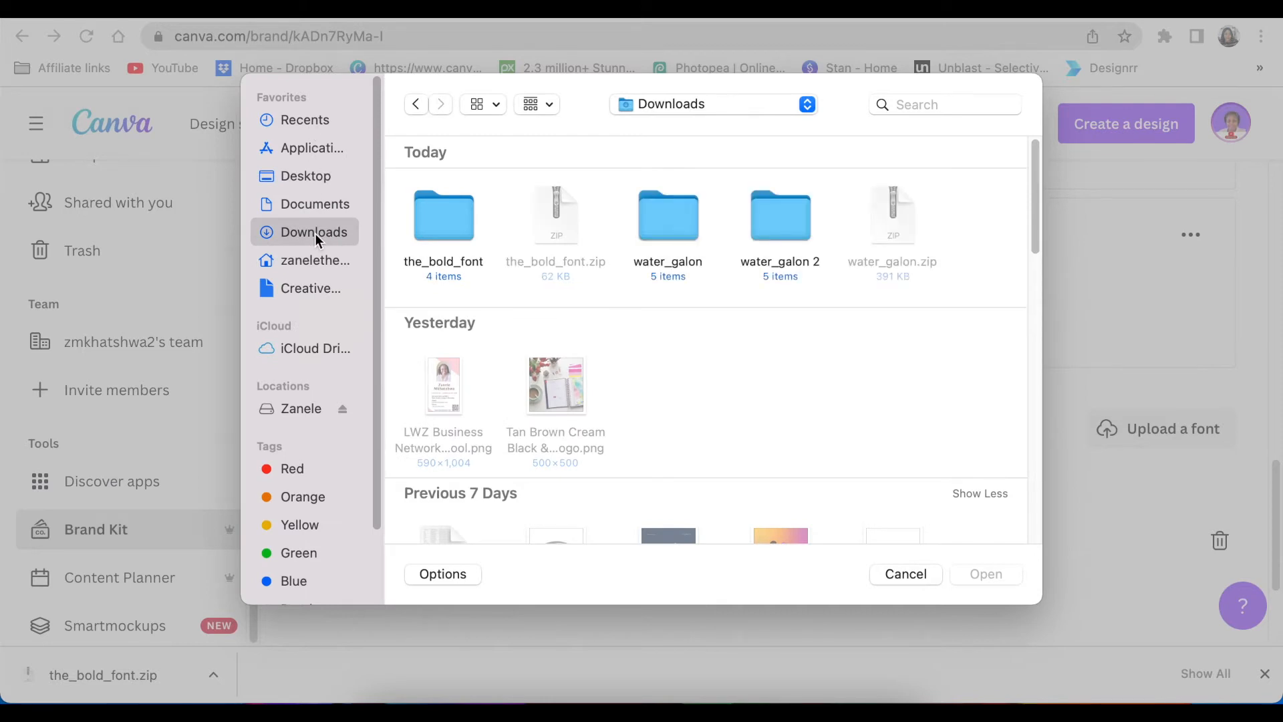
Upload THEBOLDFONT.ttf from the_bold_font folder and confirm usage rights so THE BOLD FONT BOLD is listed.
click(442, 213)
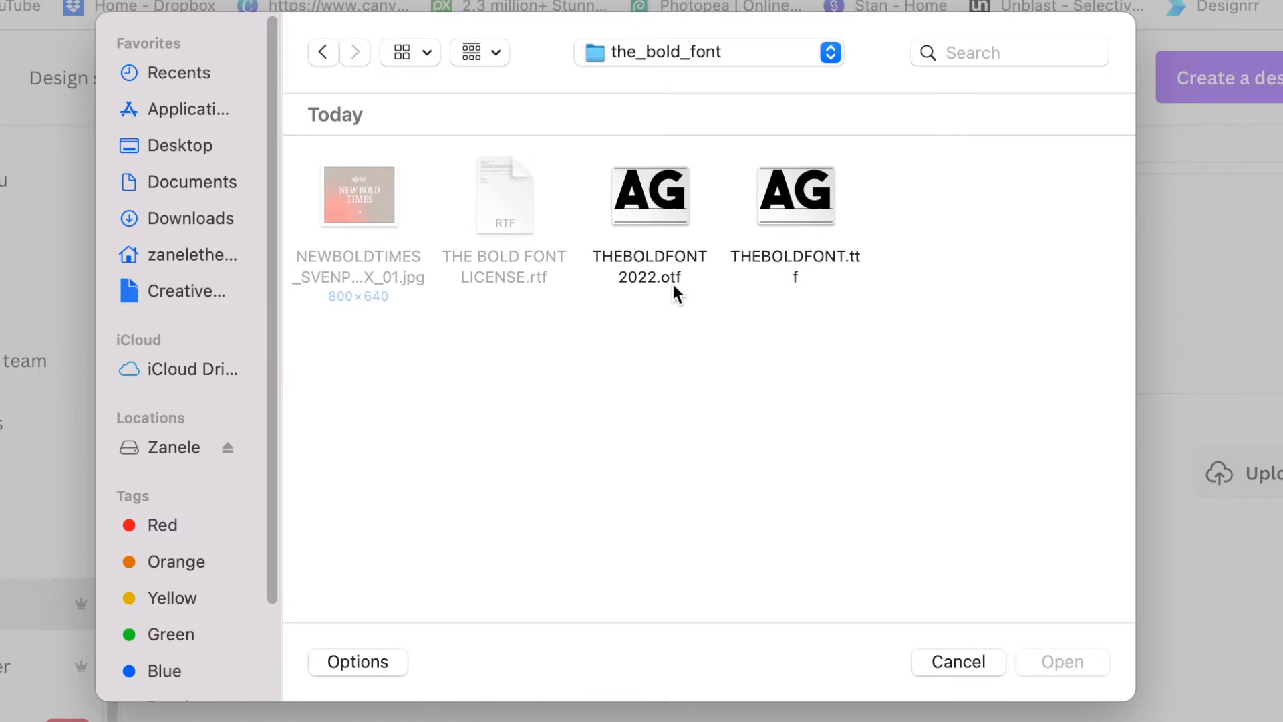
mouse_move(834, 224)
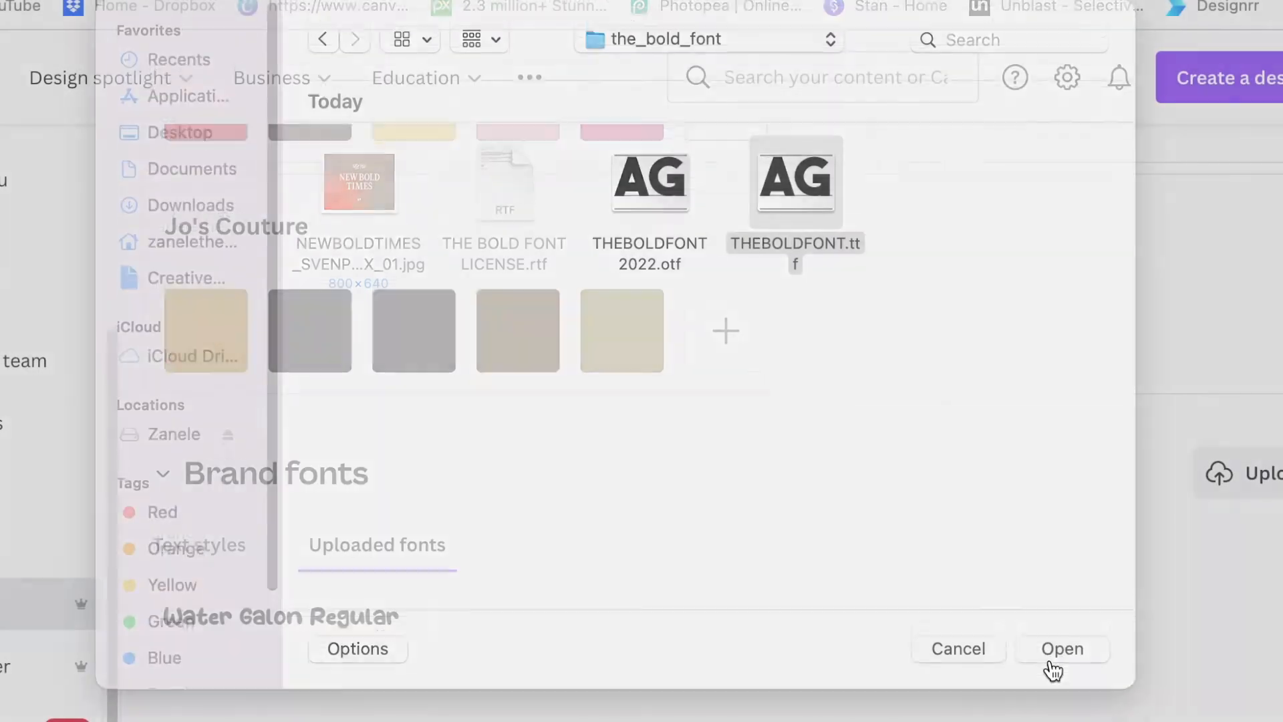
click(1063, 648)
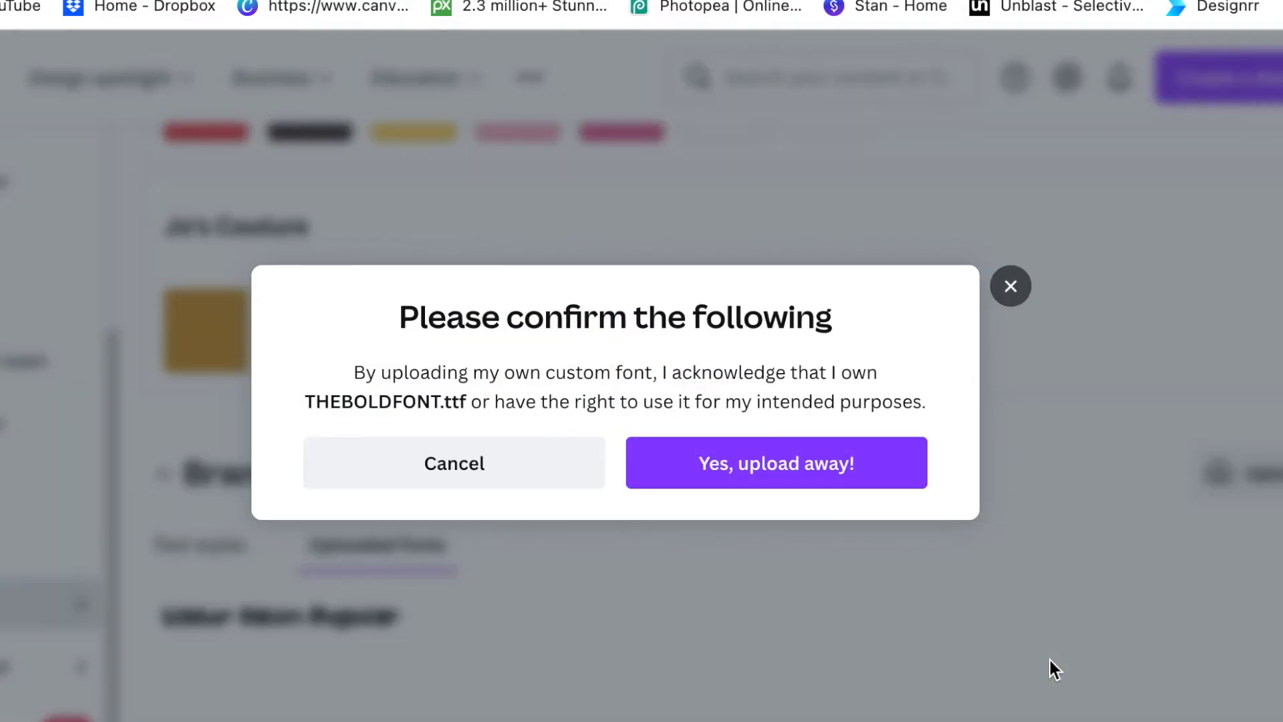
mouse_move(951, 441)
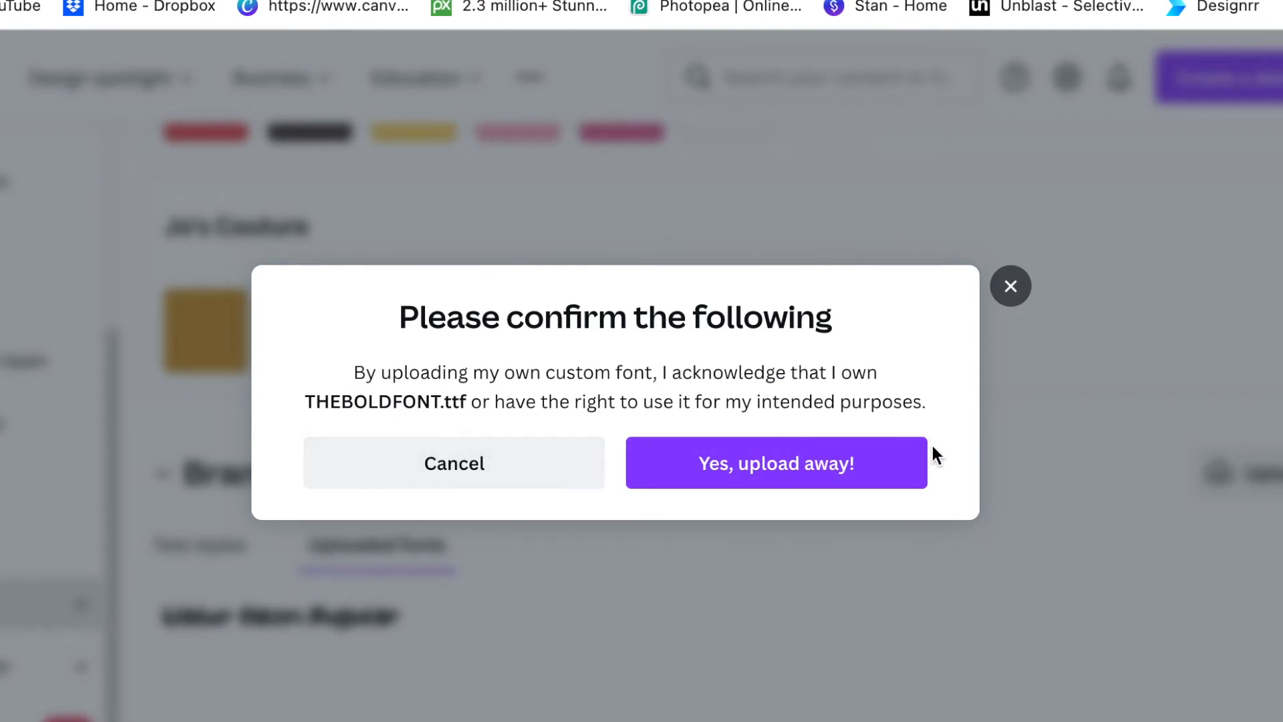
click(775, 463)
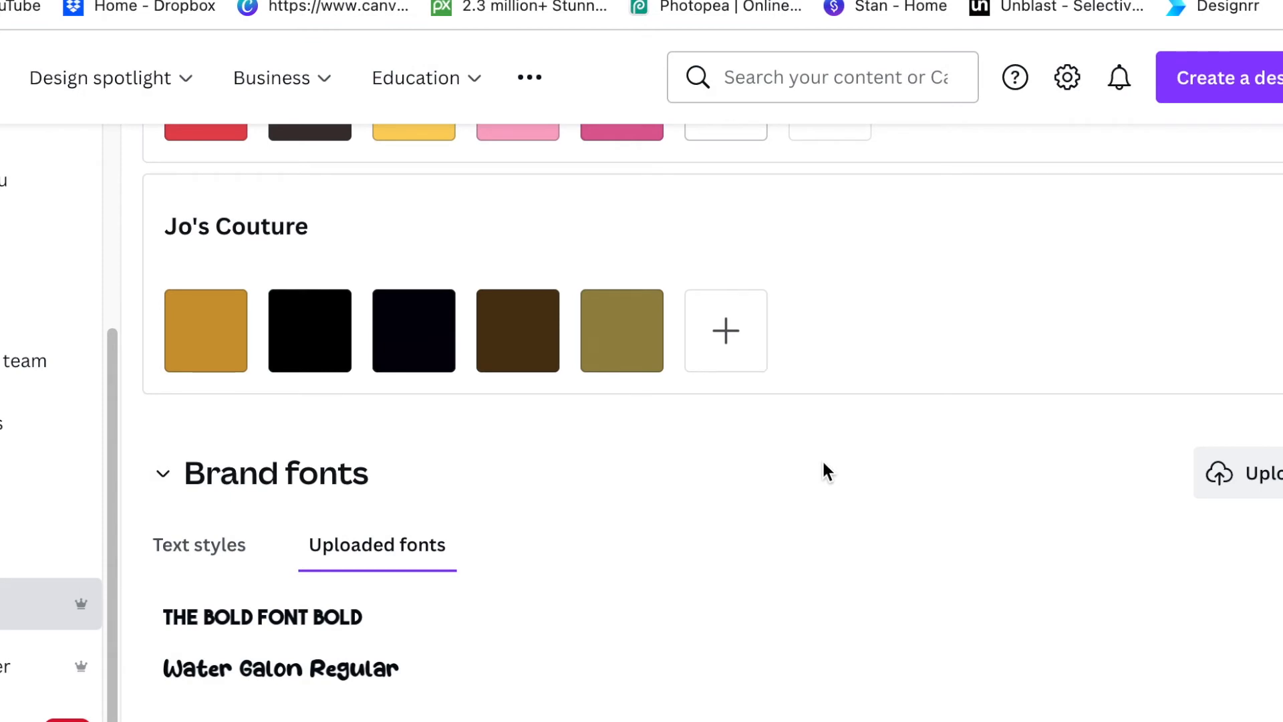
Create a new design, searching 'tik' to pick the TikTok video size with a paragraph text box.
scroll(down, 3)
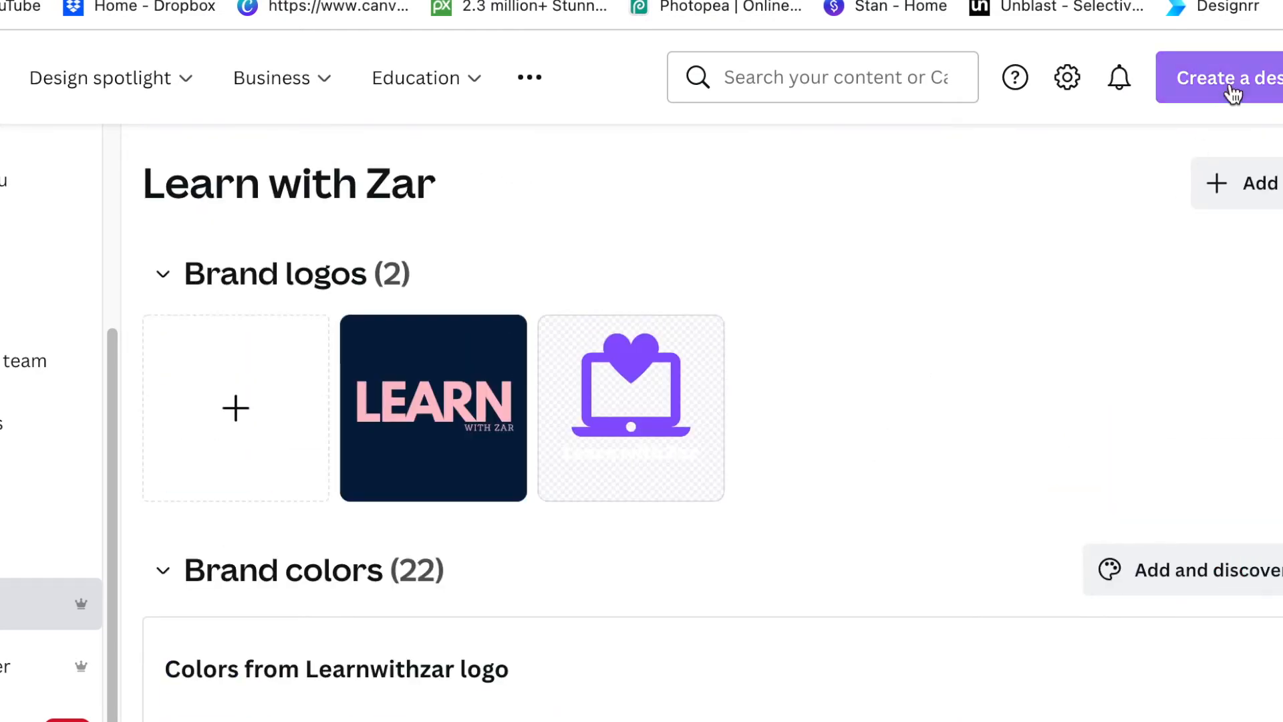
text(tik)
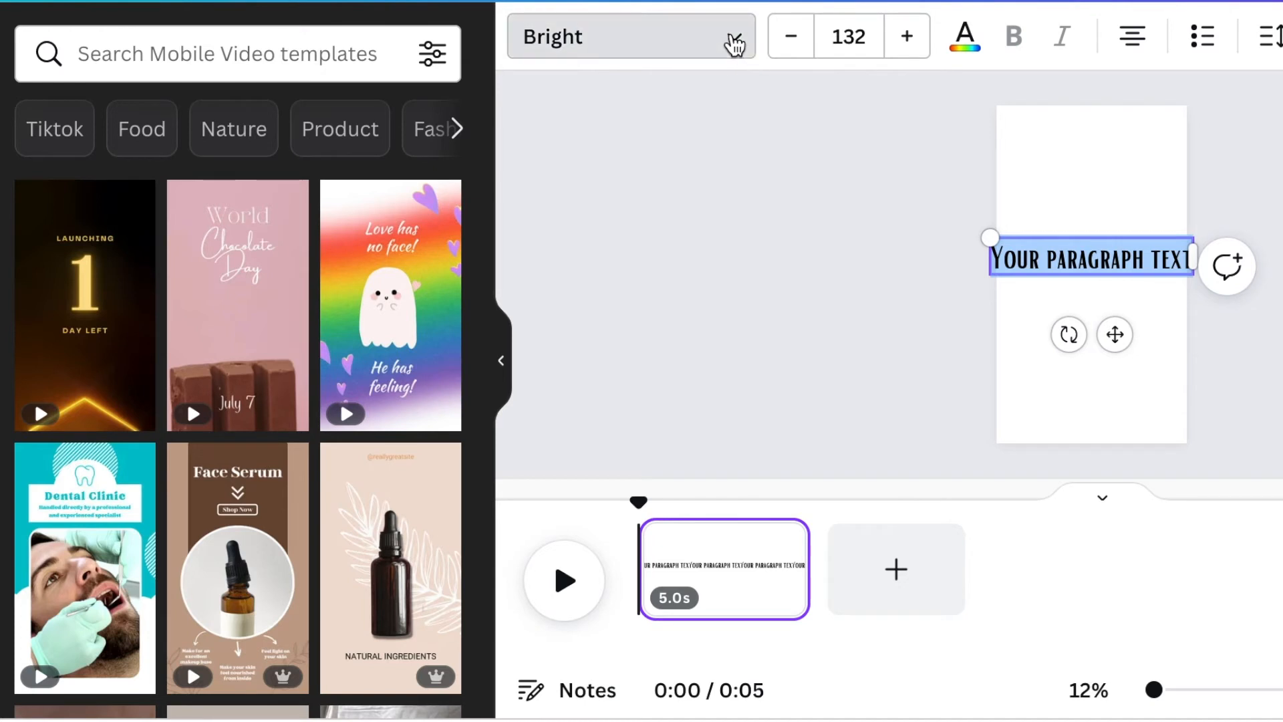
Apply the uploaded THE BOLD FONT BOLD to the paragraph text and widen its text box.
click(631, 36)
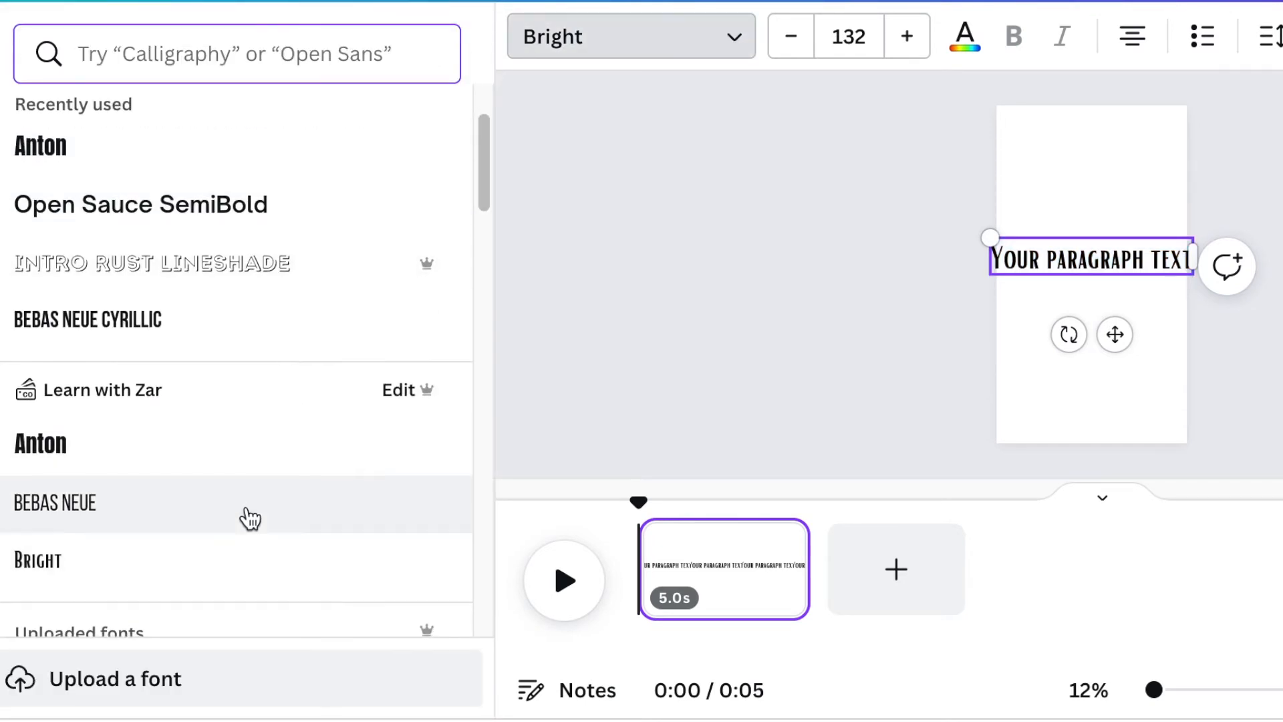
scroll(down, 3)
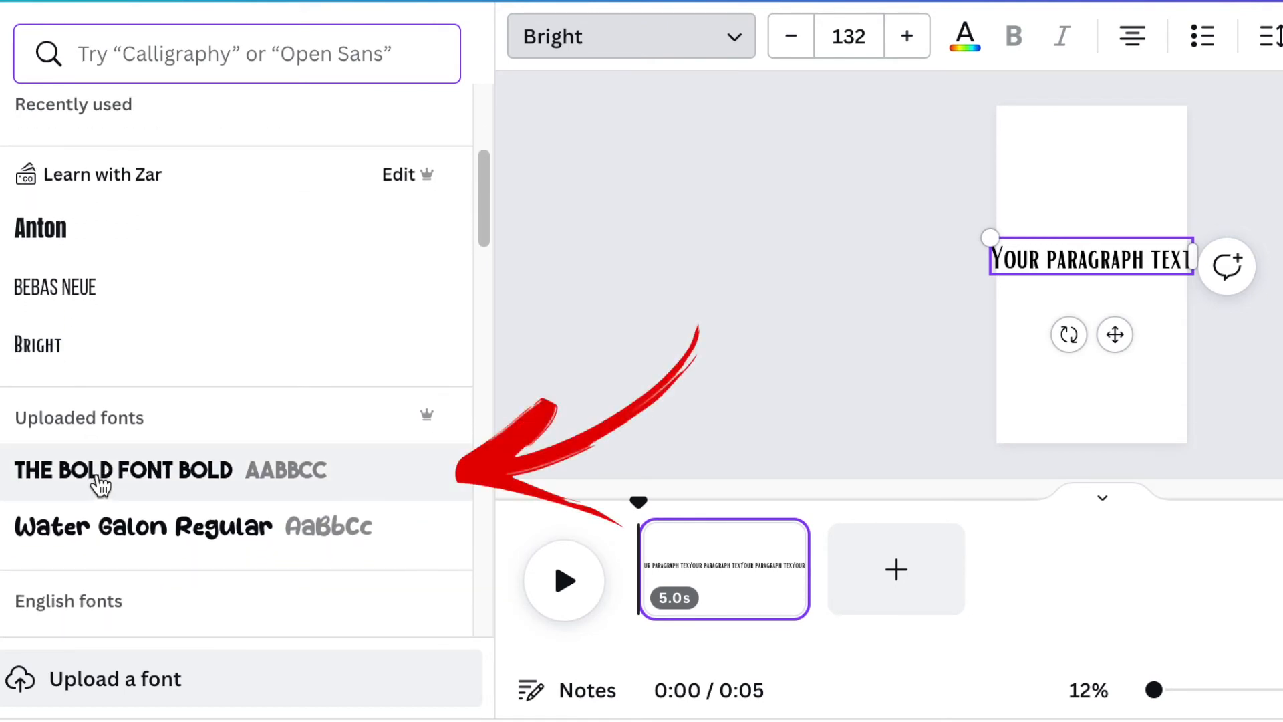
click(123, 470)
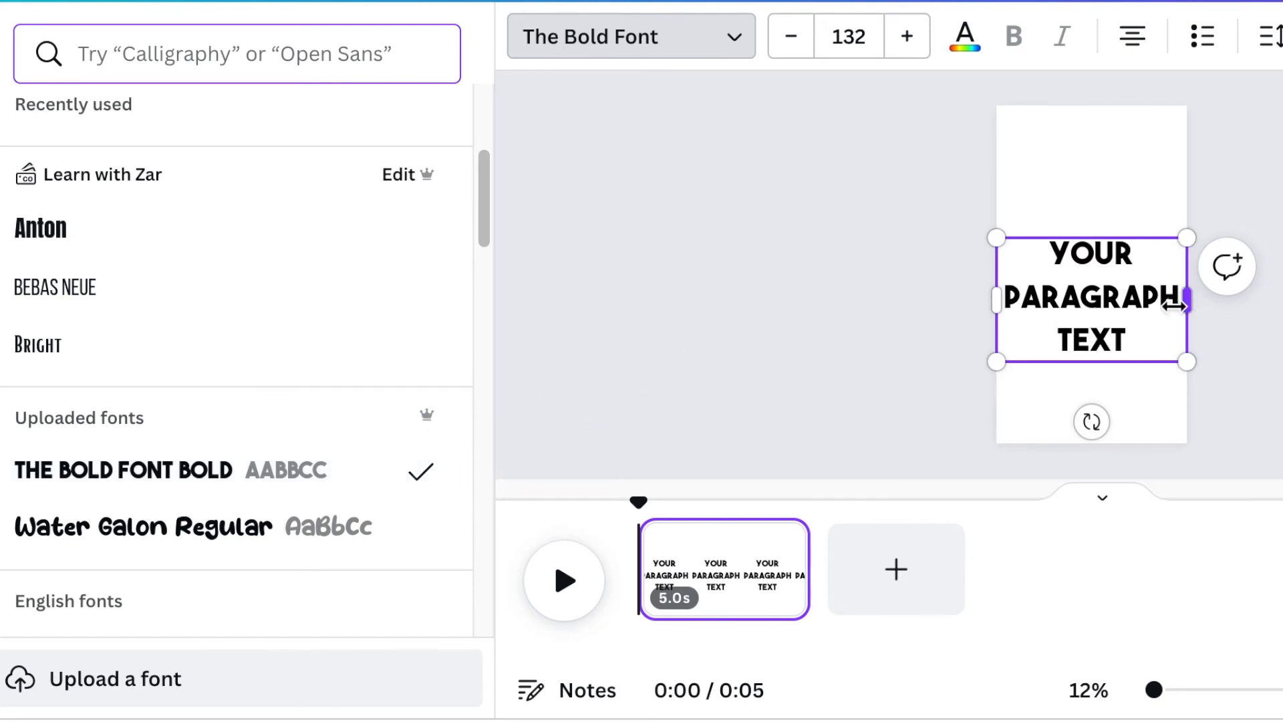
drag(1187, 304, 1138, 304)
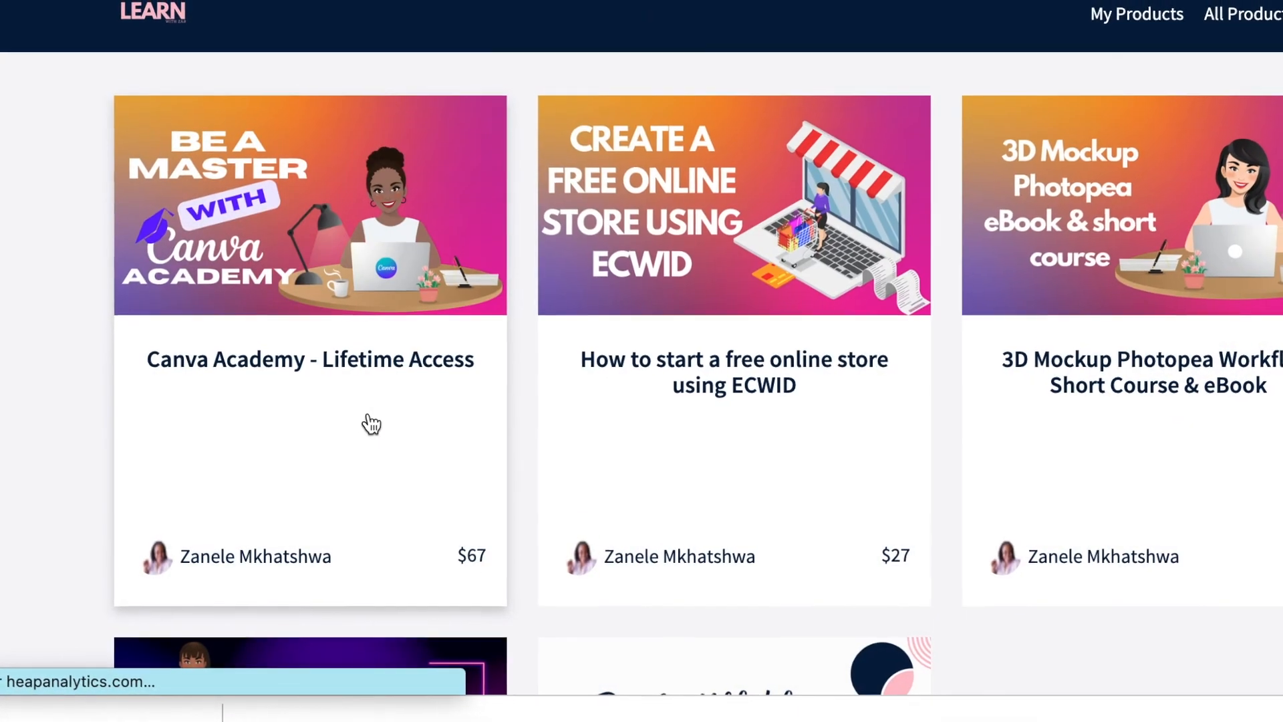
Scroll through the Canva Academy Lifetime Access course curriculum down to the Logo Designs section.
scroll(down, 3)
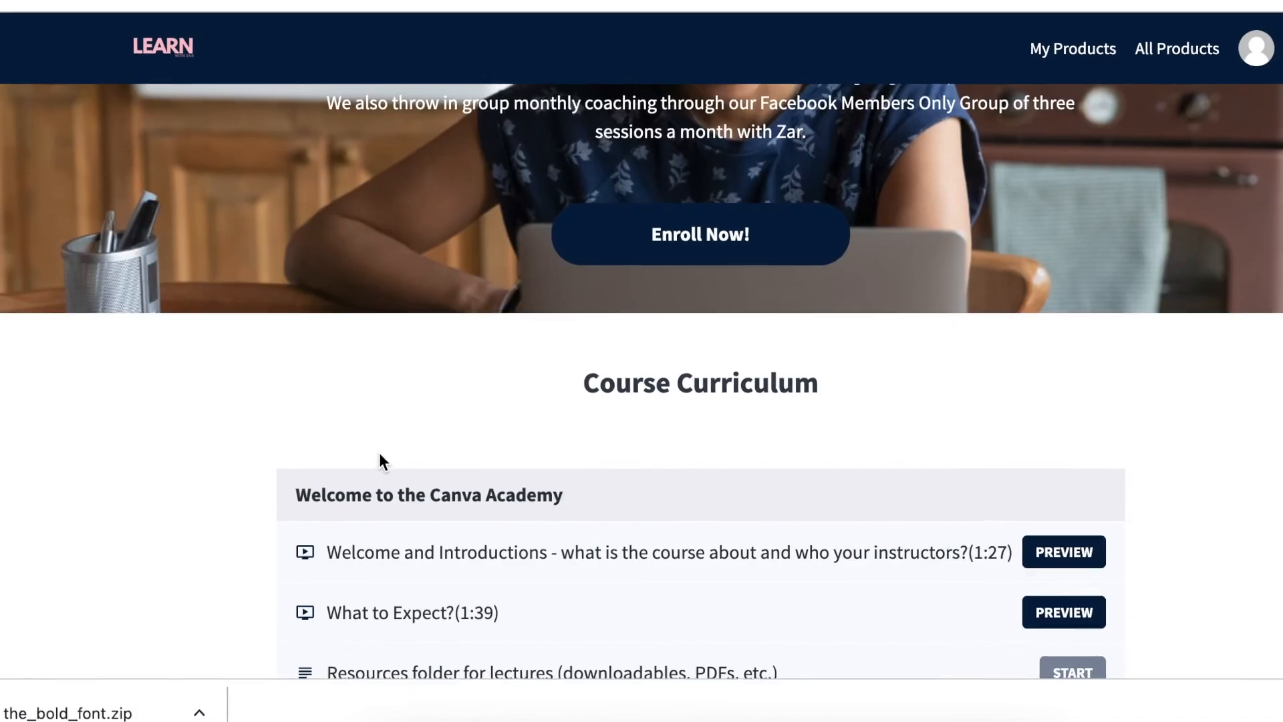
scroll(down, 3)
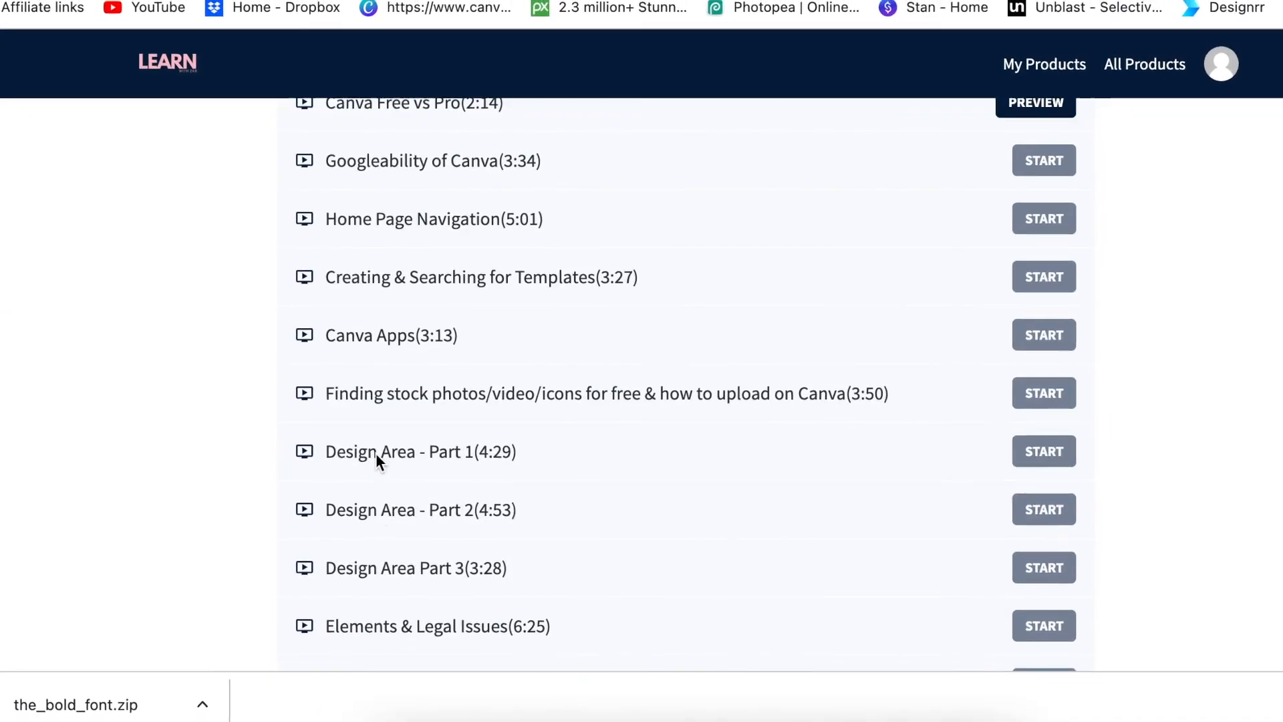
scroll(down, 3)
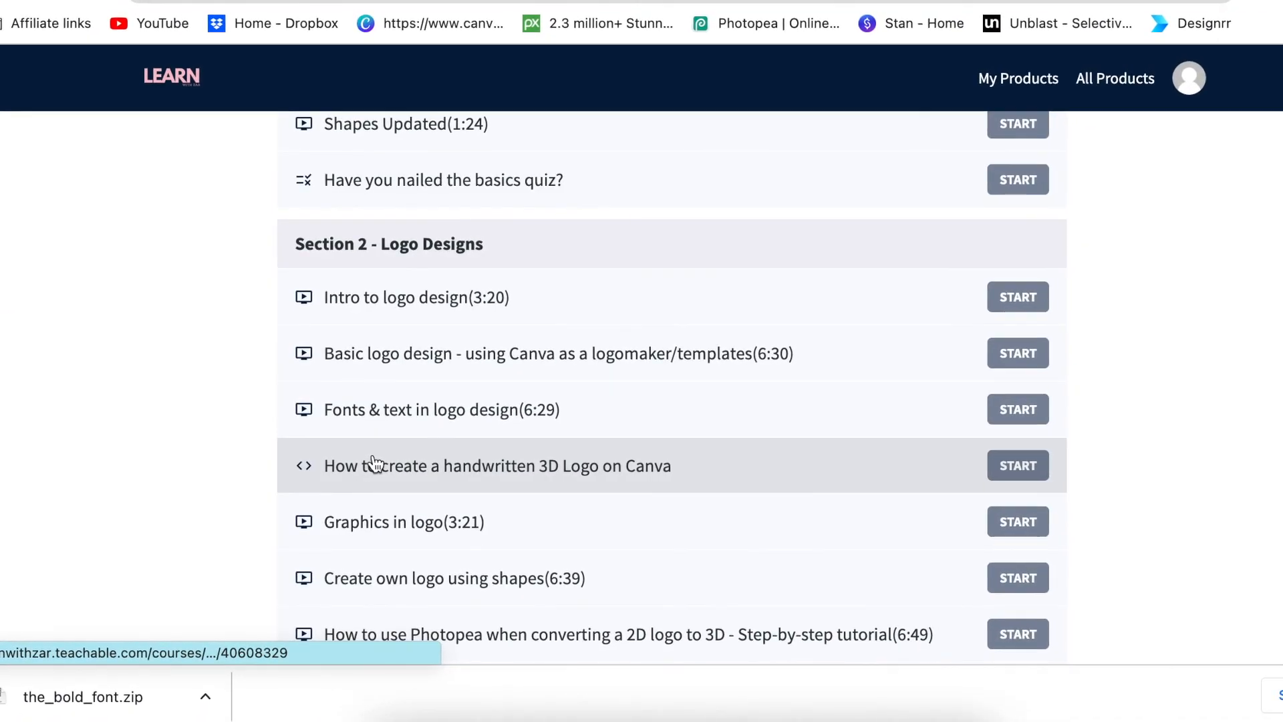
scroll(down, 3)
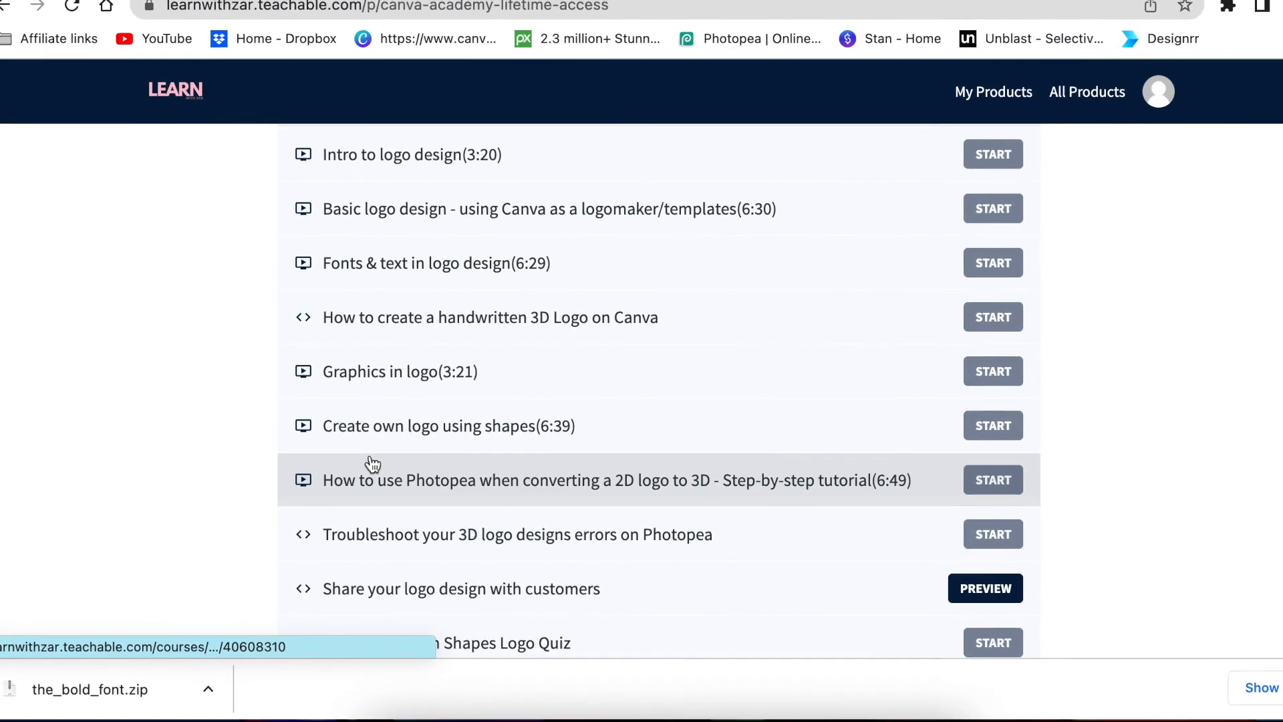